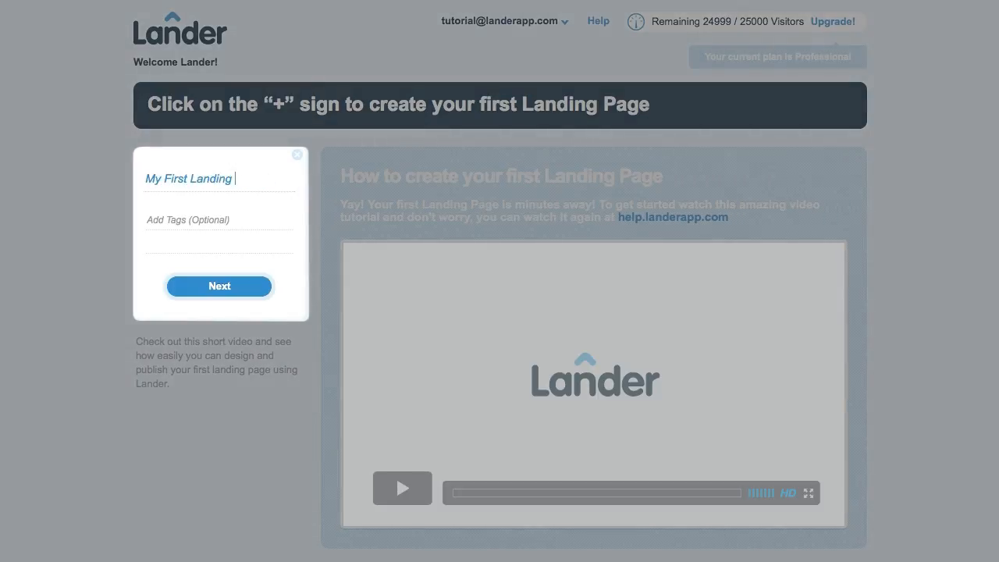
Name the page 'My First Landing Page' with tags Landing and Page and proceed to templates
type("Page")
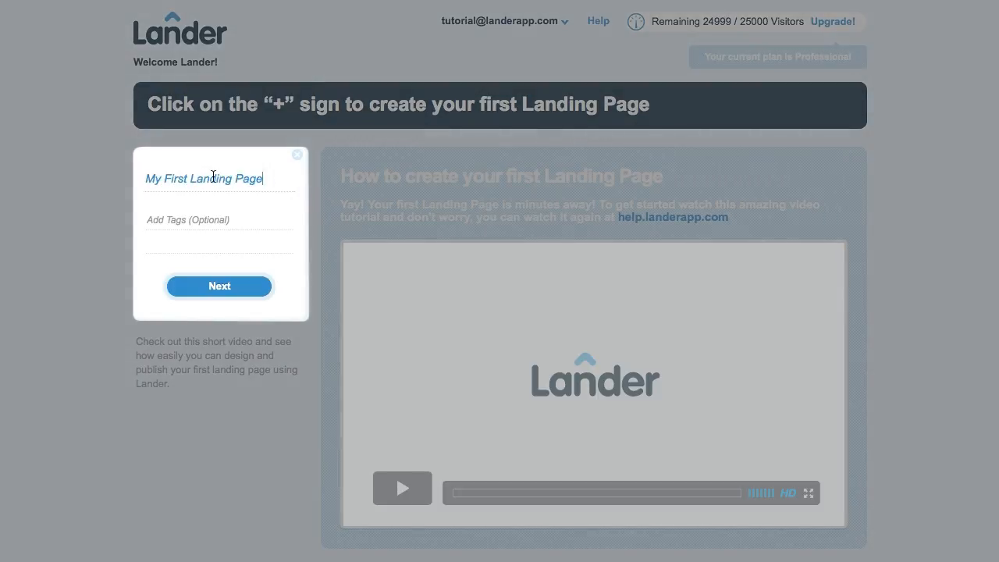
type("Landing Page")
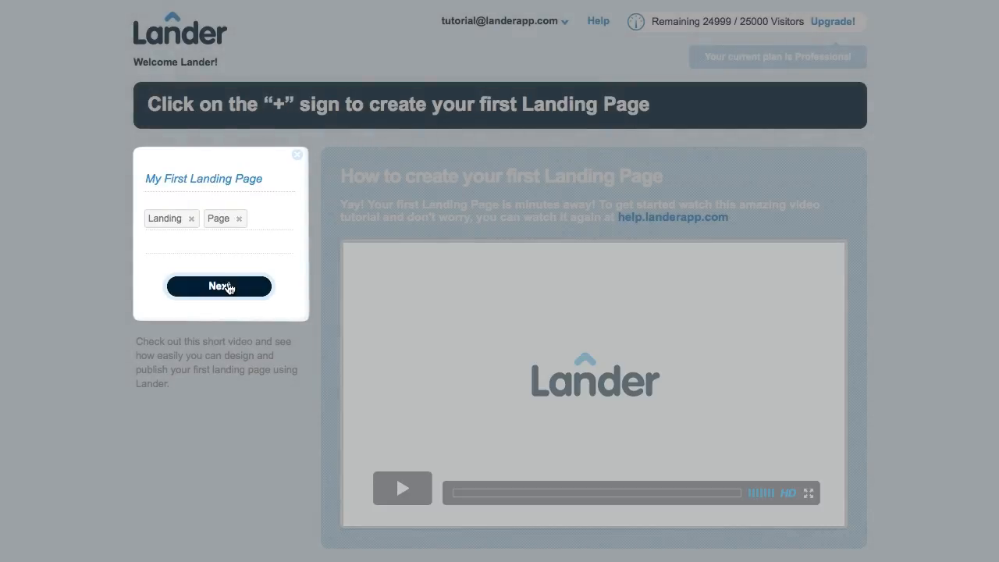
left_click(218, 285)
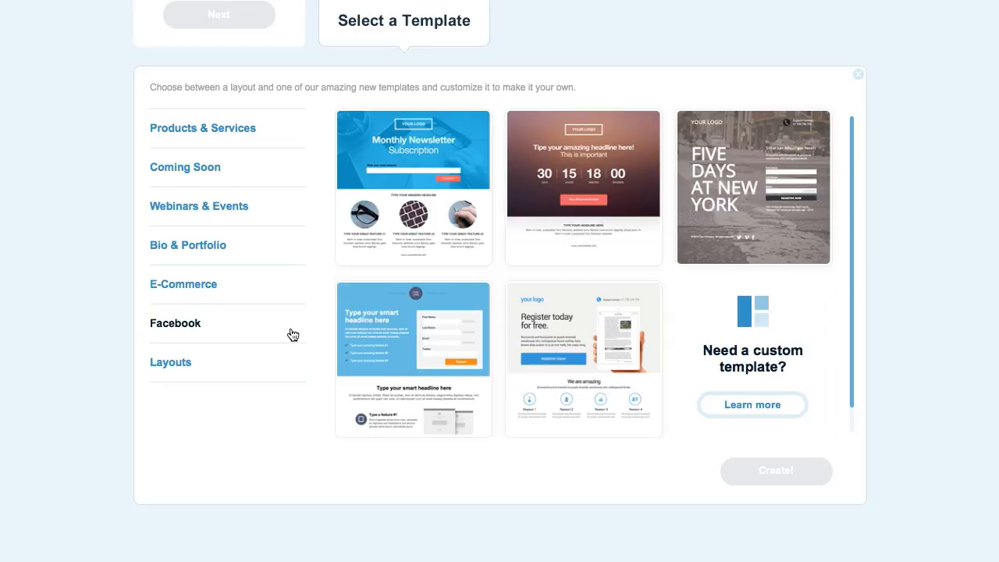
Create the page from the Facebook category's 'Register today for free' template
left_click(584, 358)
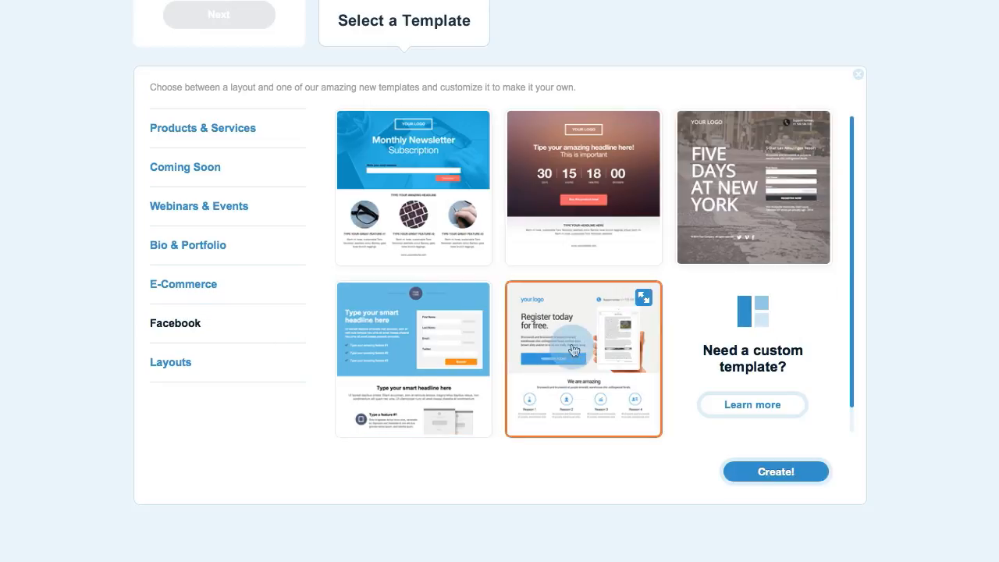
left_click(774, 471)
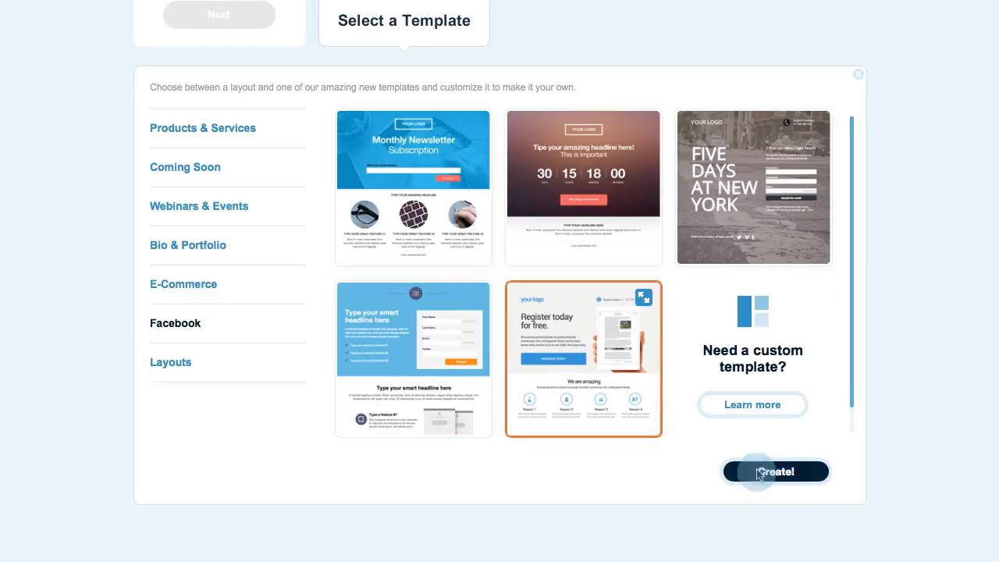
left_click(776, 472)
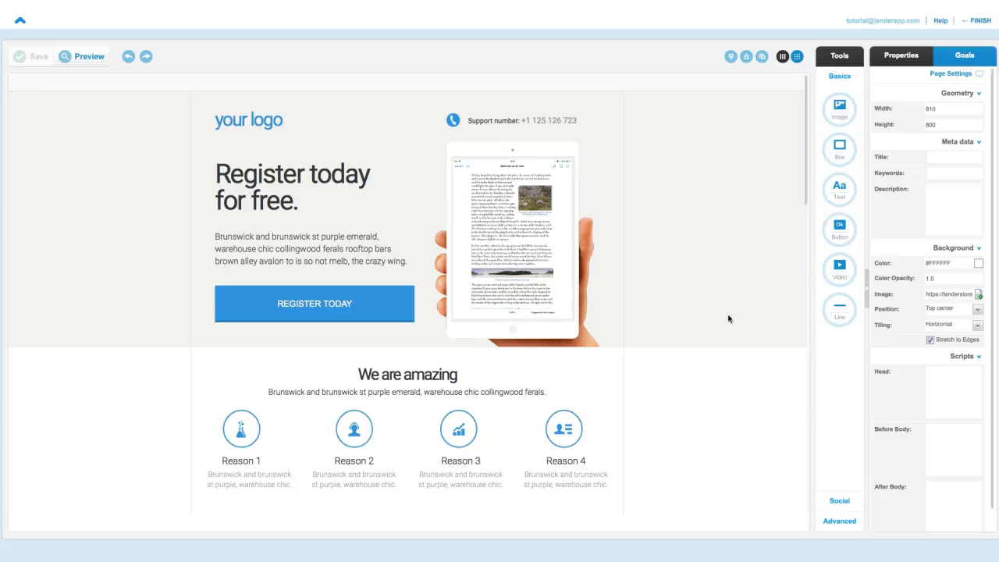
Delete the 'your logo' placeholder text and drop an Image element at the page's top-left
left_click(249, 120)
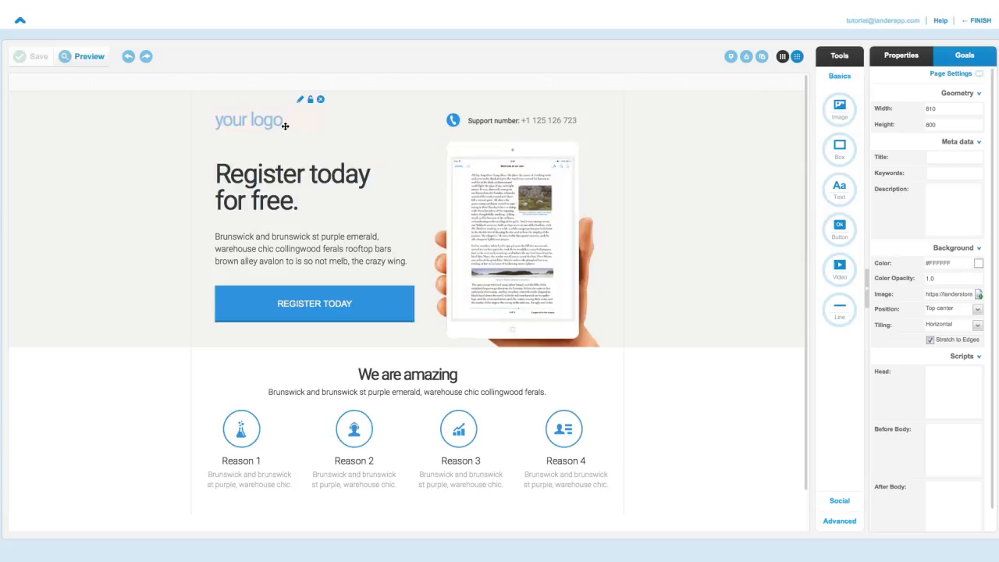
left_click(249, 119)
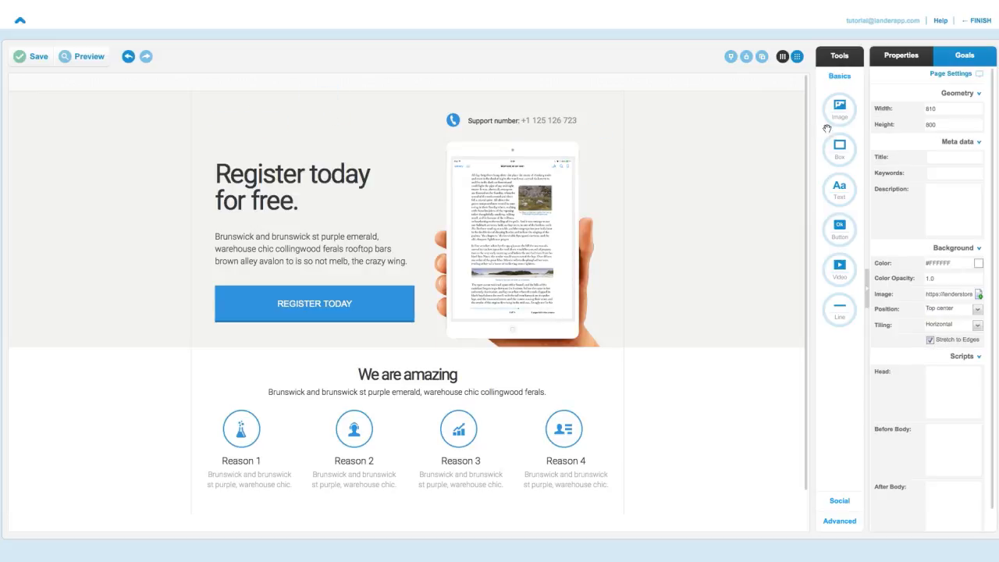
left_click_drag(840, 106, 238, 128)
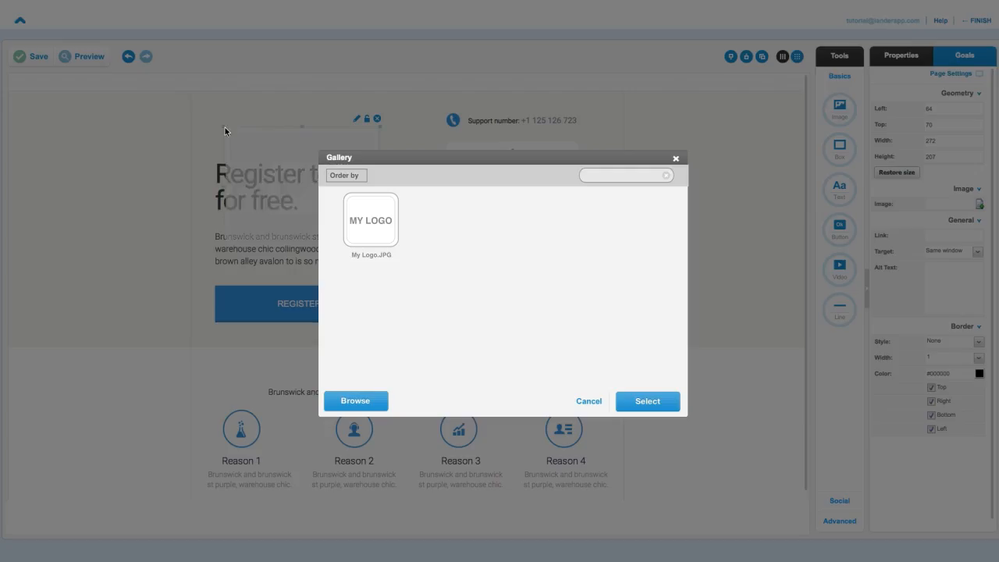
Insert My Logo.JPG from the gallery and align it above the 'Register today for free' headline
left_click(370, 219)
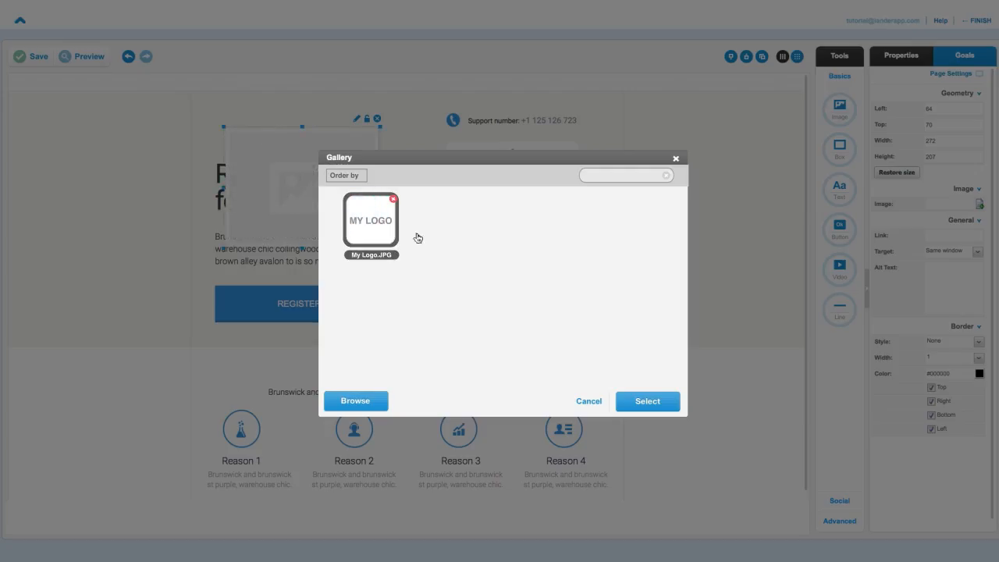
left_click(646, 400)
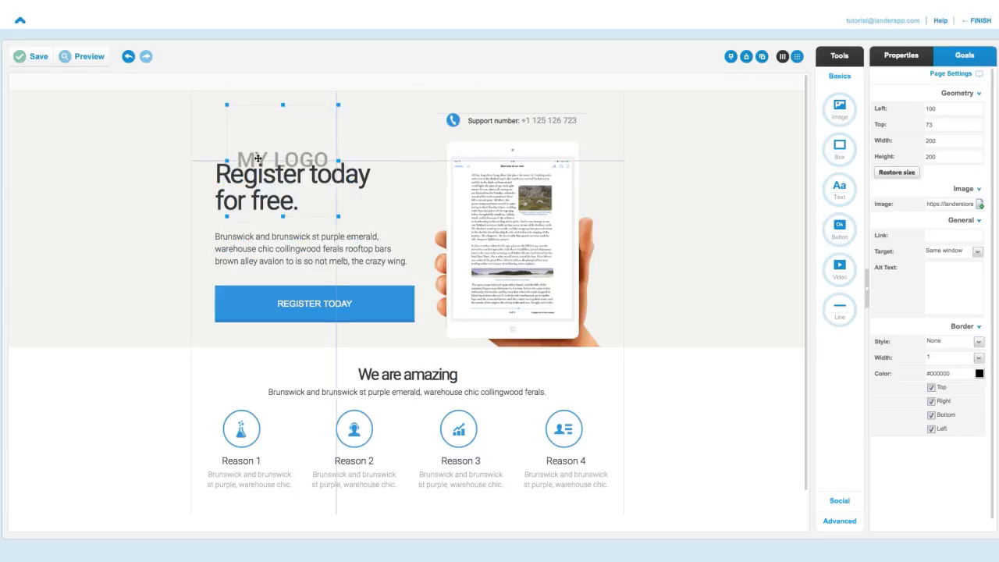
left_click_drag(281, 159, 257, 137)
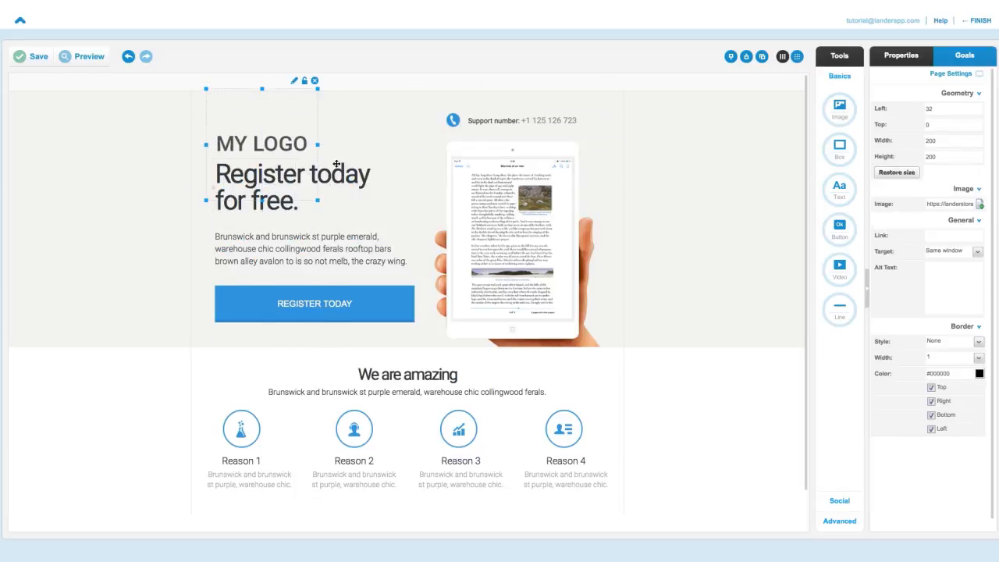
left_click(293, 187)
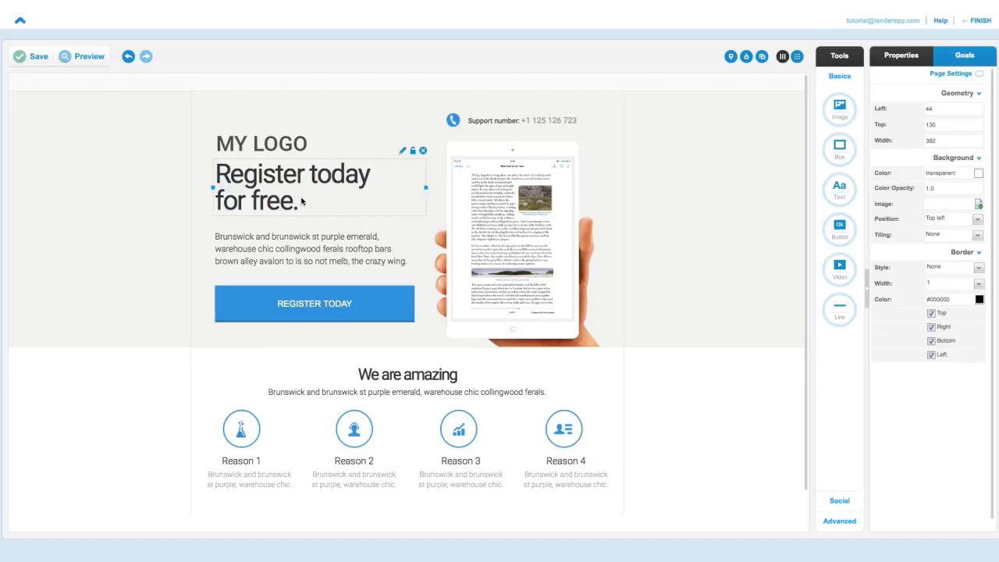
Replace the headline text with 'My First Landing Page' and save the page
left_click(262, 144)
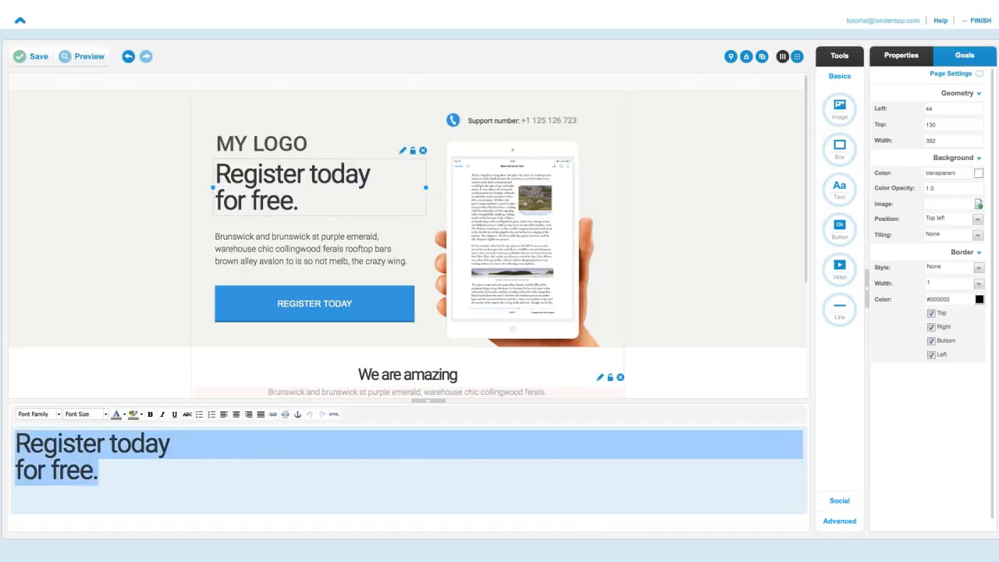
type("My First Landing Page")
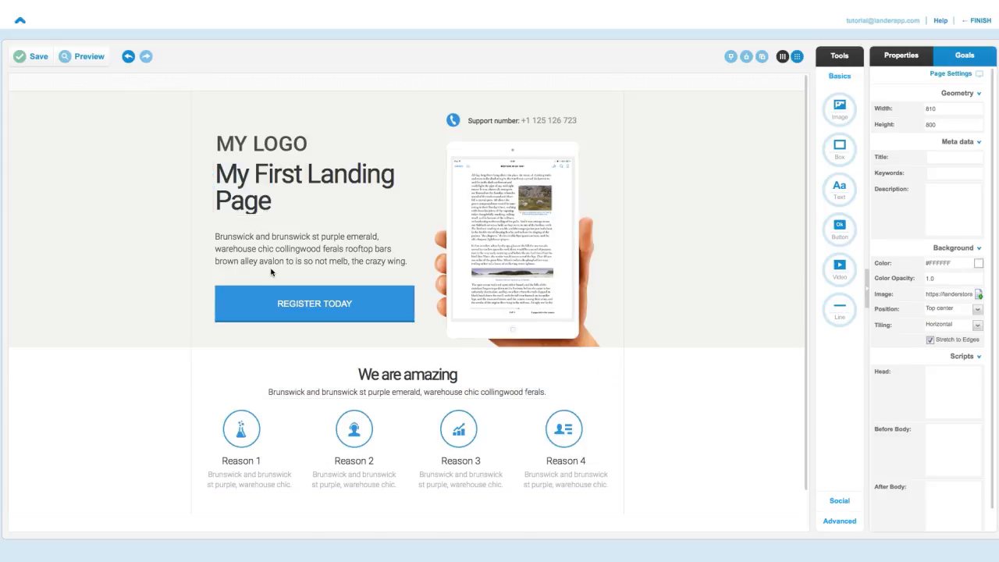
left_click(31, 56)
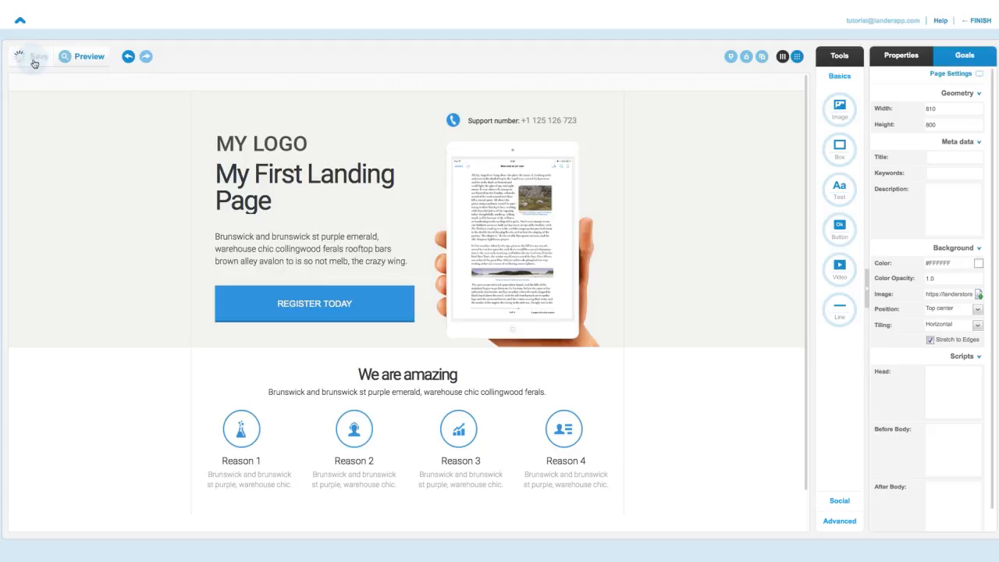
Expand the Tools panel's Advanced set to list form, HTML, iframe, map and PayPal elements
left_click(512, 235)
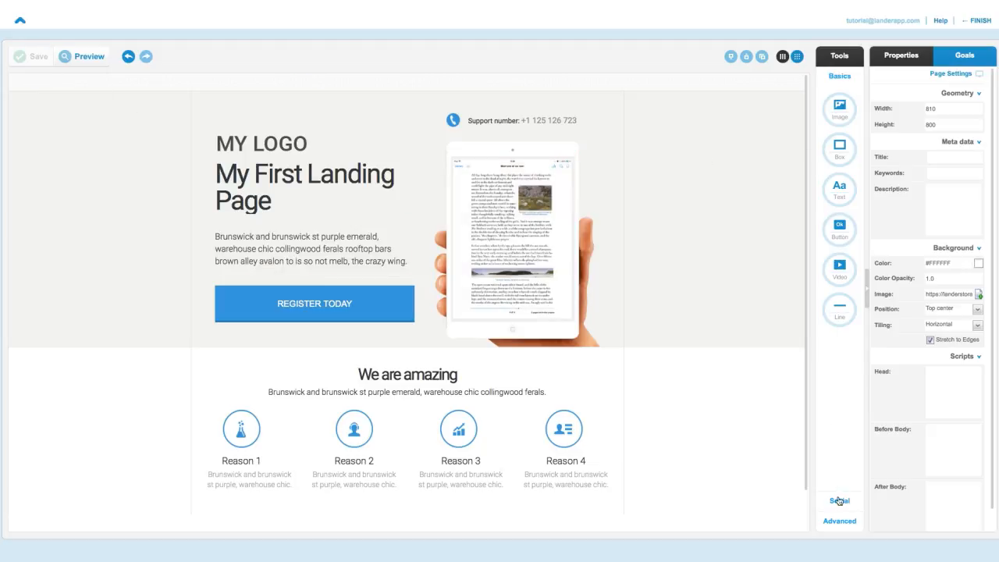
left_click(840, 500)
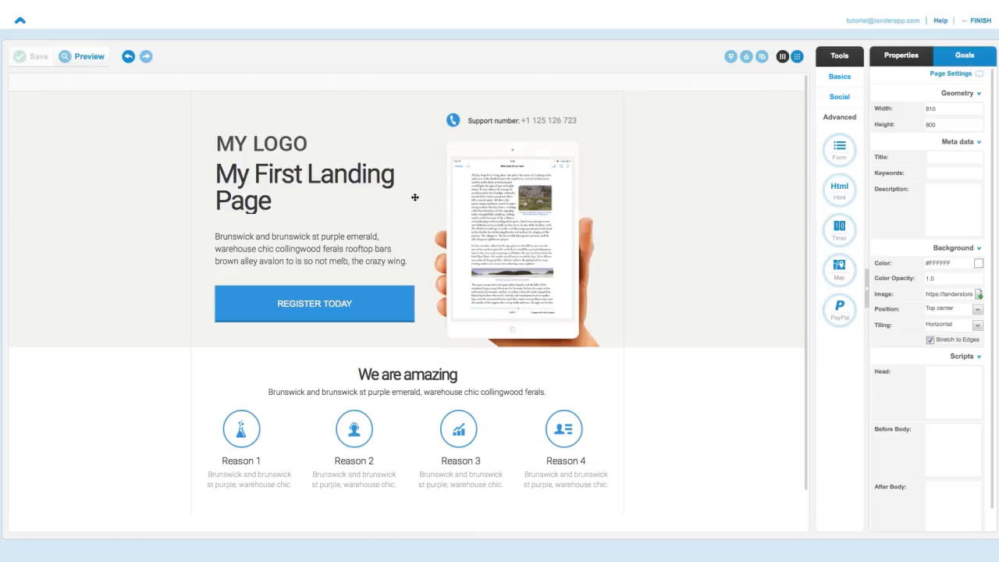
left_click(87, 56)
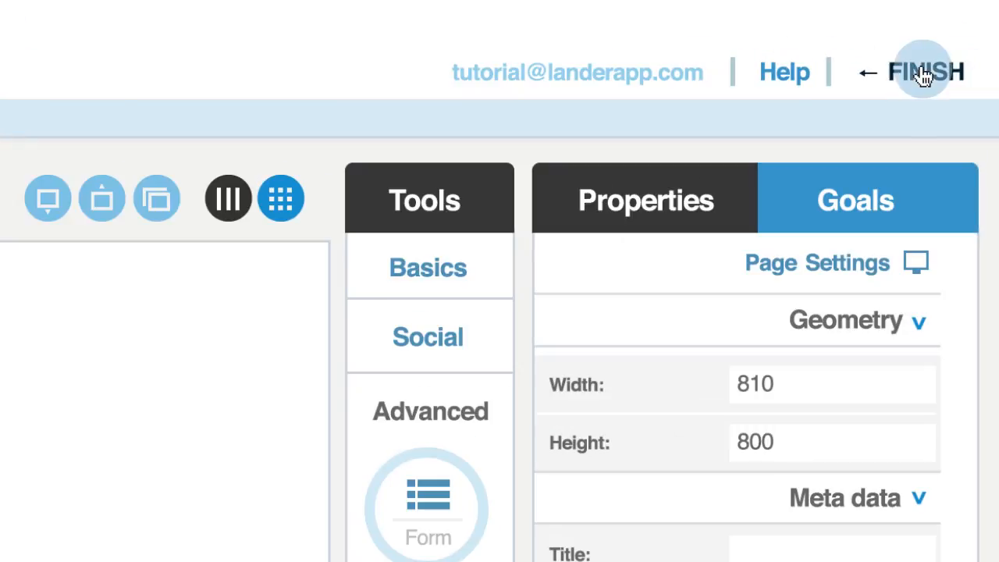
Finish editing, review the page dashboard and publish 'My First Landing Page'
left_click(924, 72)
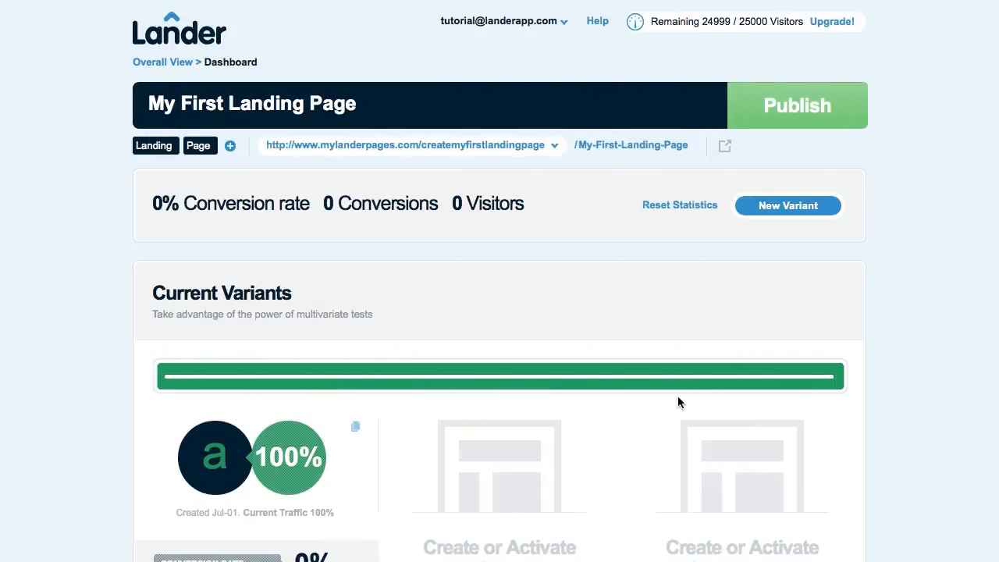
scroll("down", 3)
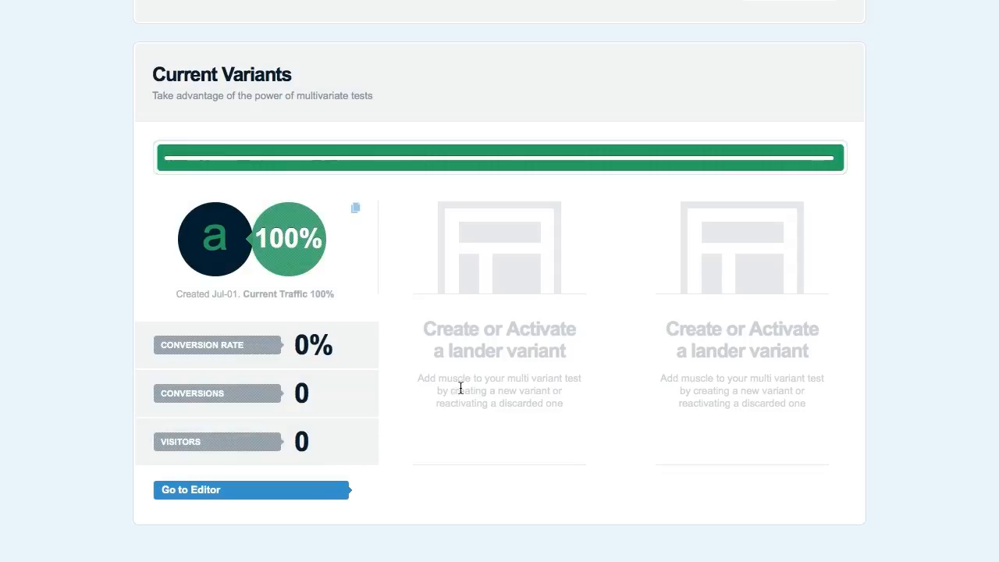
scroll("up", 3)
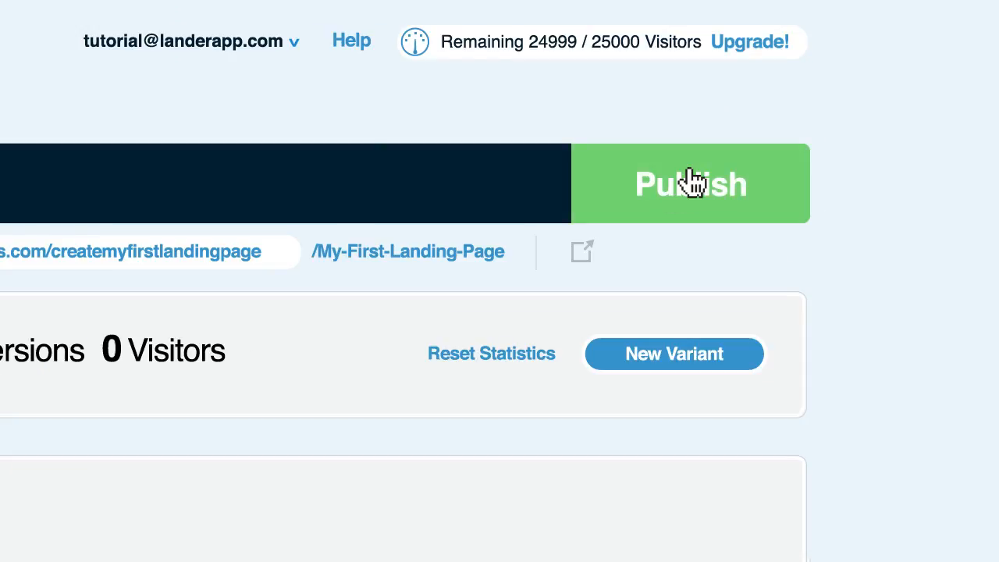
left_click(690, 183)
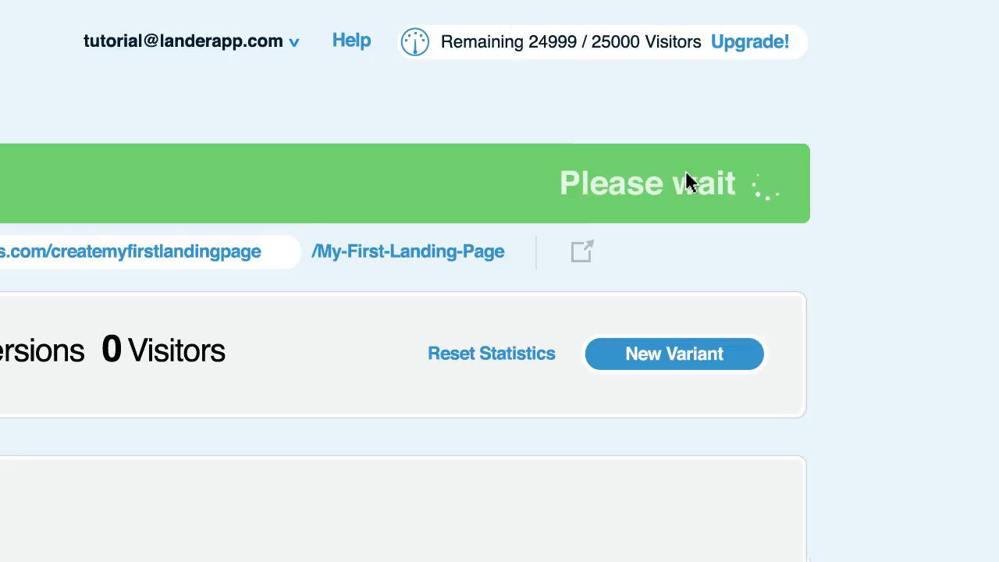